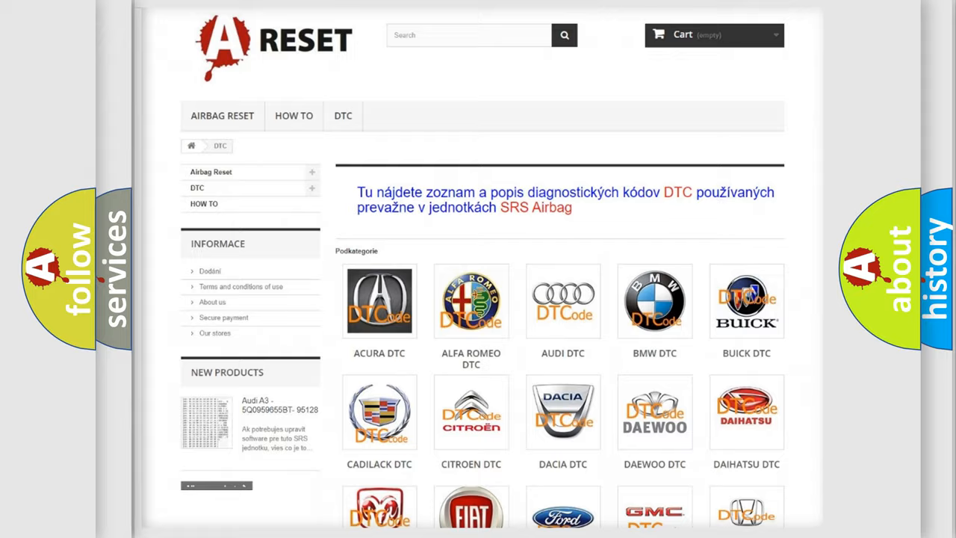
- Scroll through the DTC brand grid to reach the GMC DTC listing
scroll("down", 3)
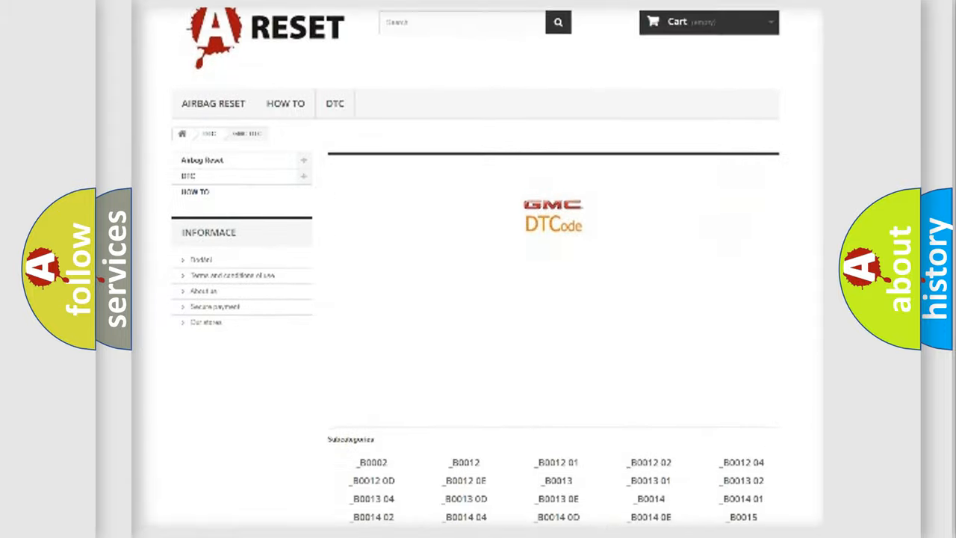
scroll("up", 3)
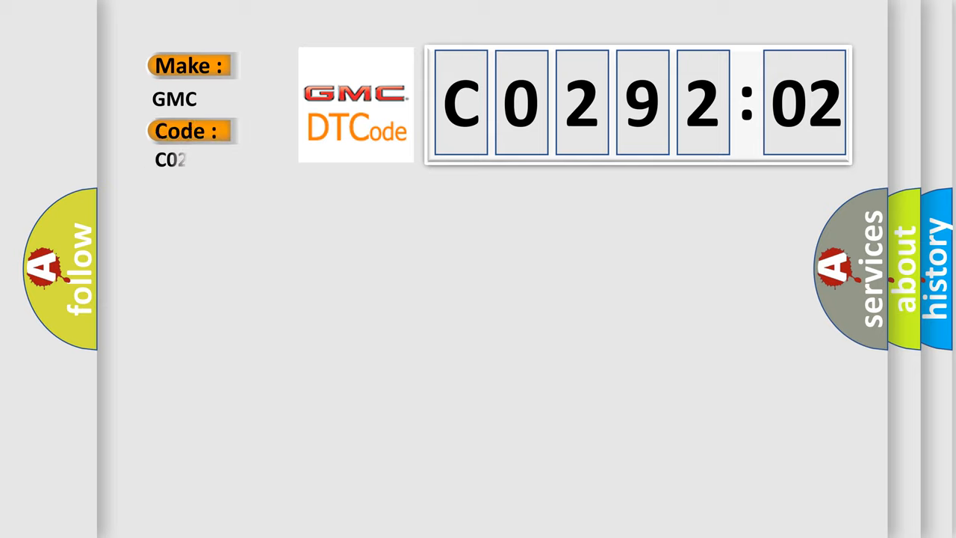
- Finish code C029202 by typing '9202', then reveal its General Signal Failure description
type("9202")
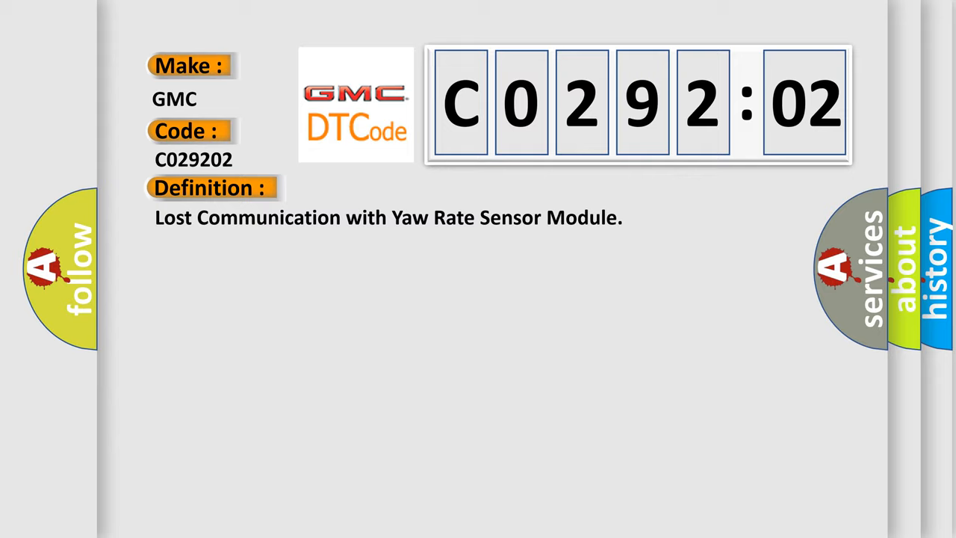
left_click(388, 188)
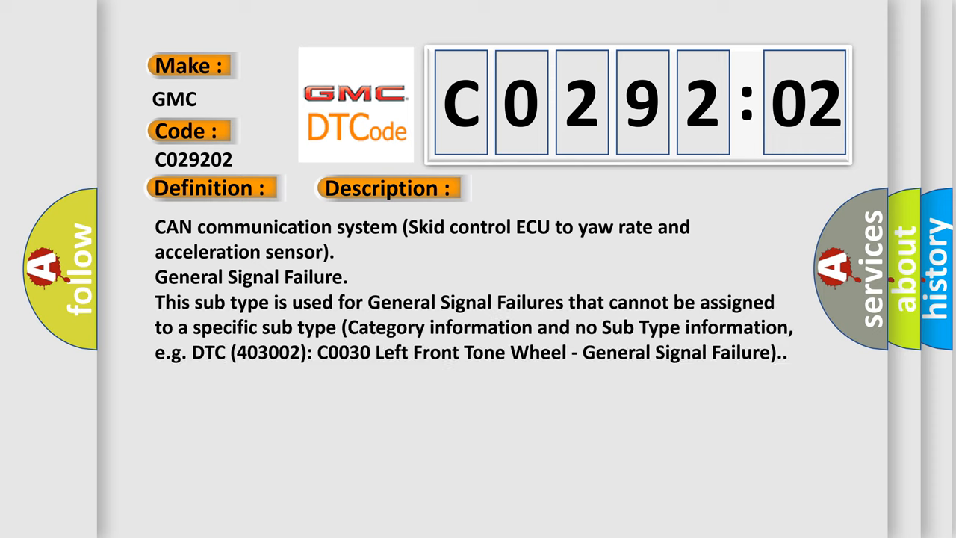